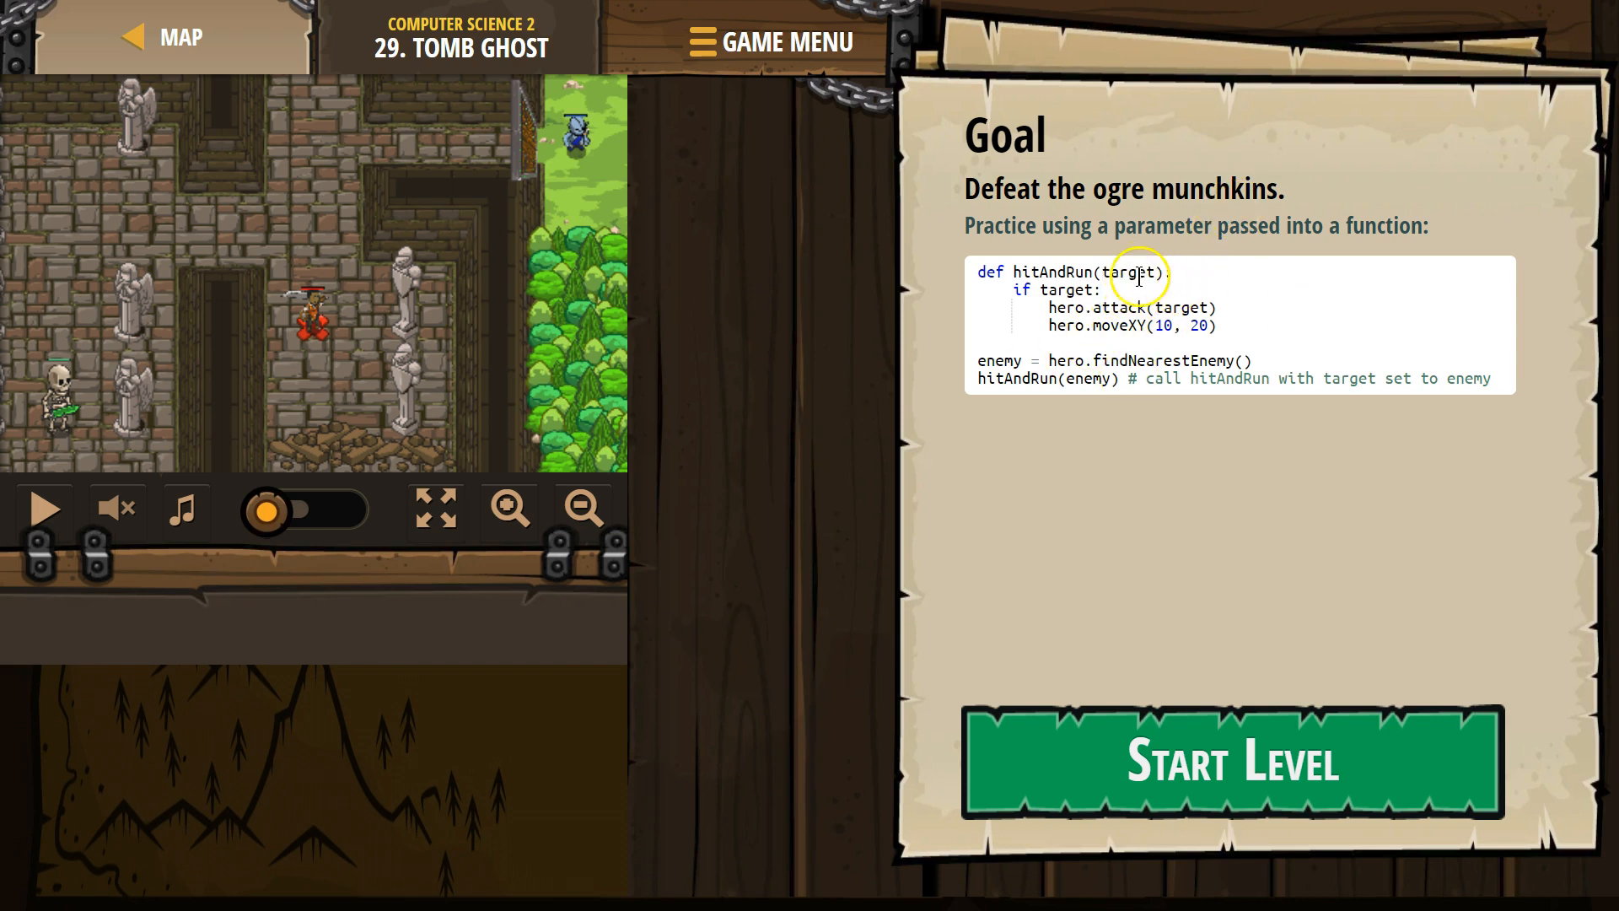
{"action": "mouse_move", "coordinate": [1388, 229]}
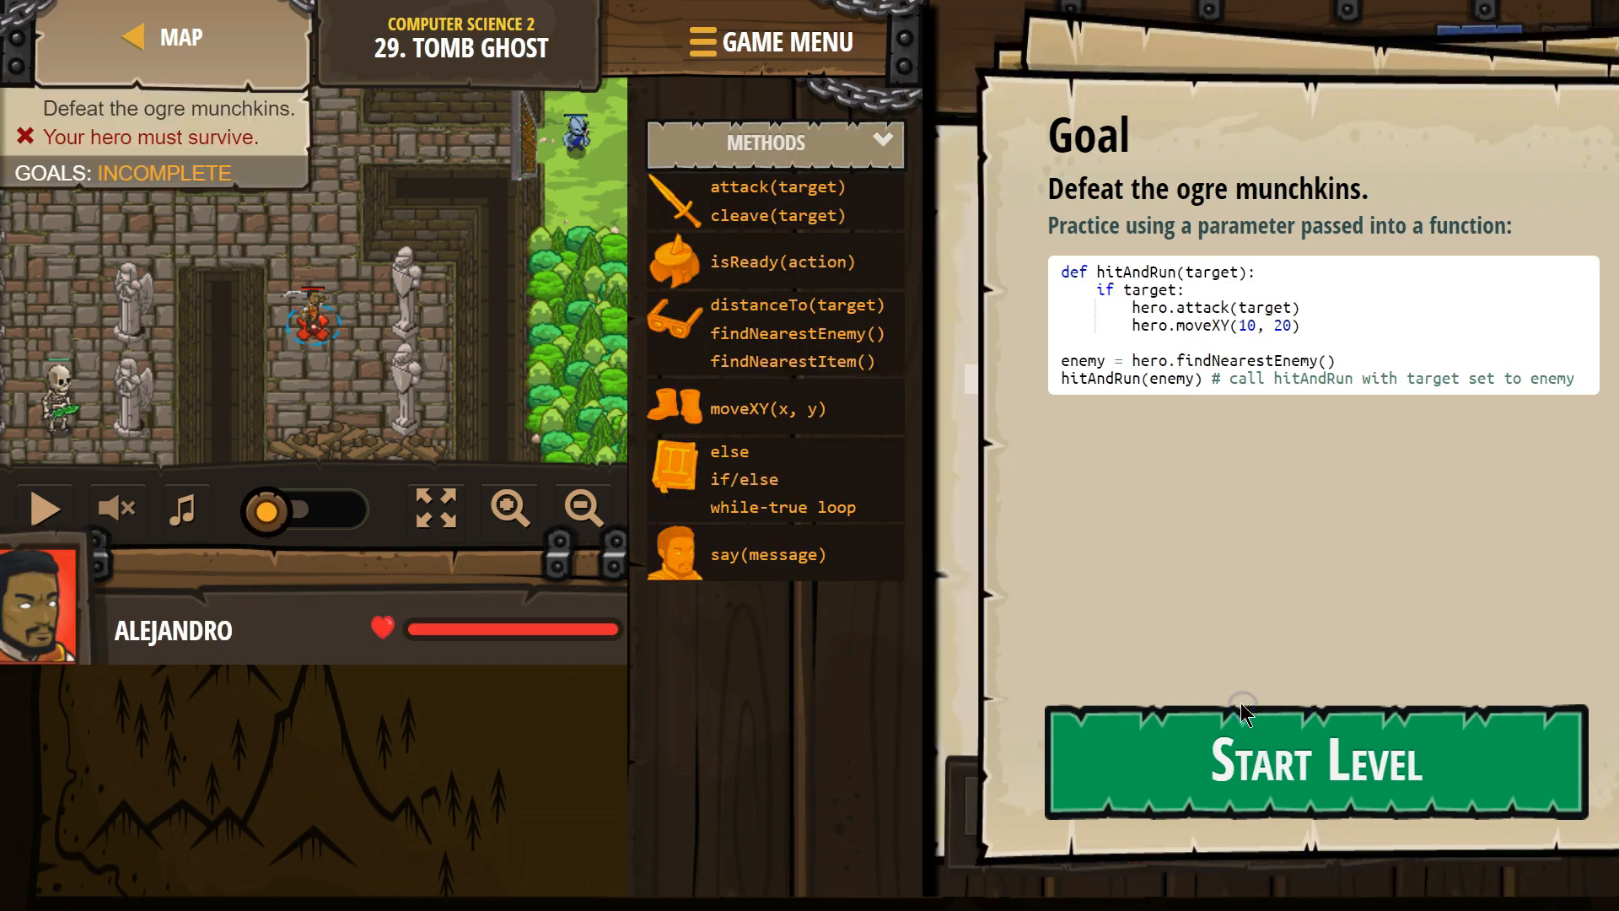
Start the level and add 'if target:' with 'hero.attack(enemy)' inside hitOrHide
{"action": "left_click", "coordinate": [1312, 763]}
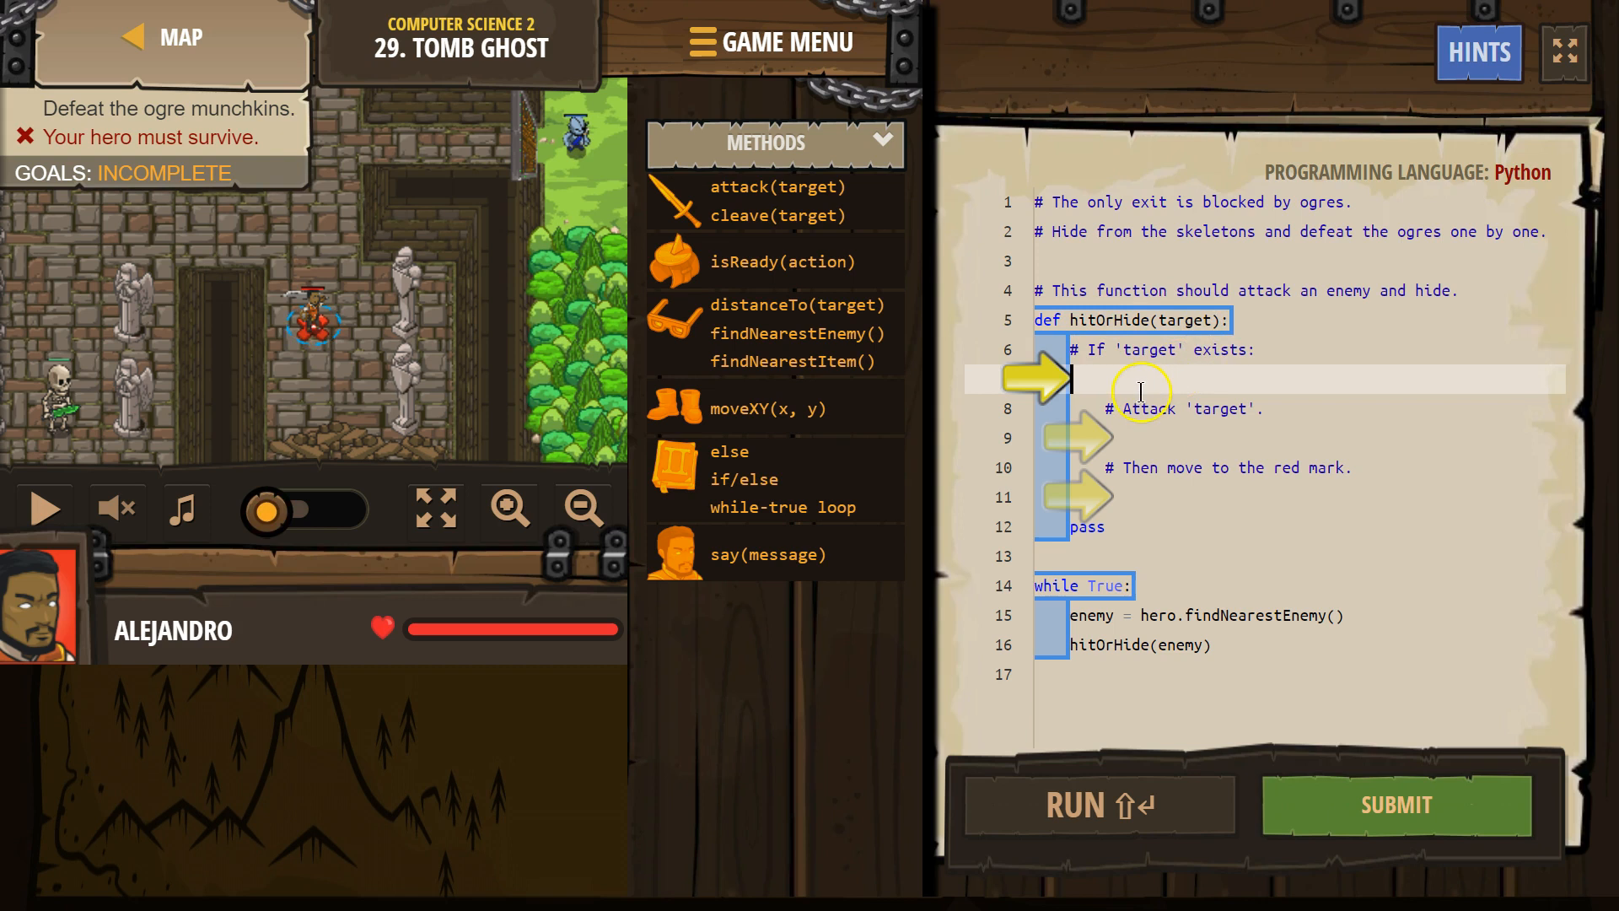
{"action": "type", "text": "if"}
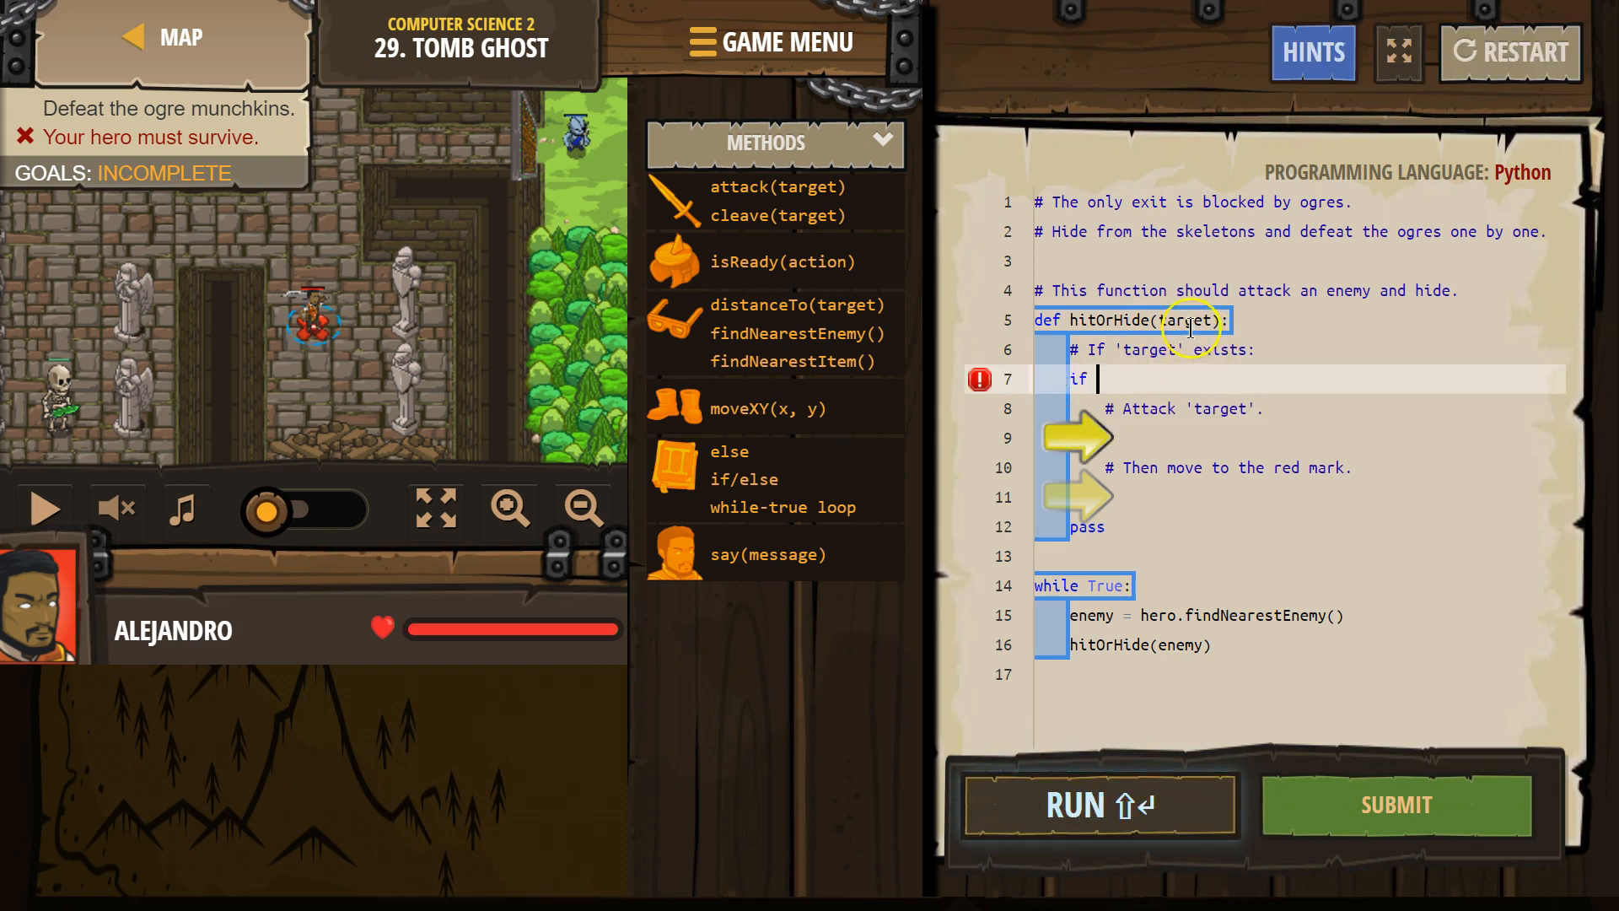
{"action": "type", "text": "target:"}
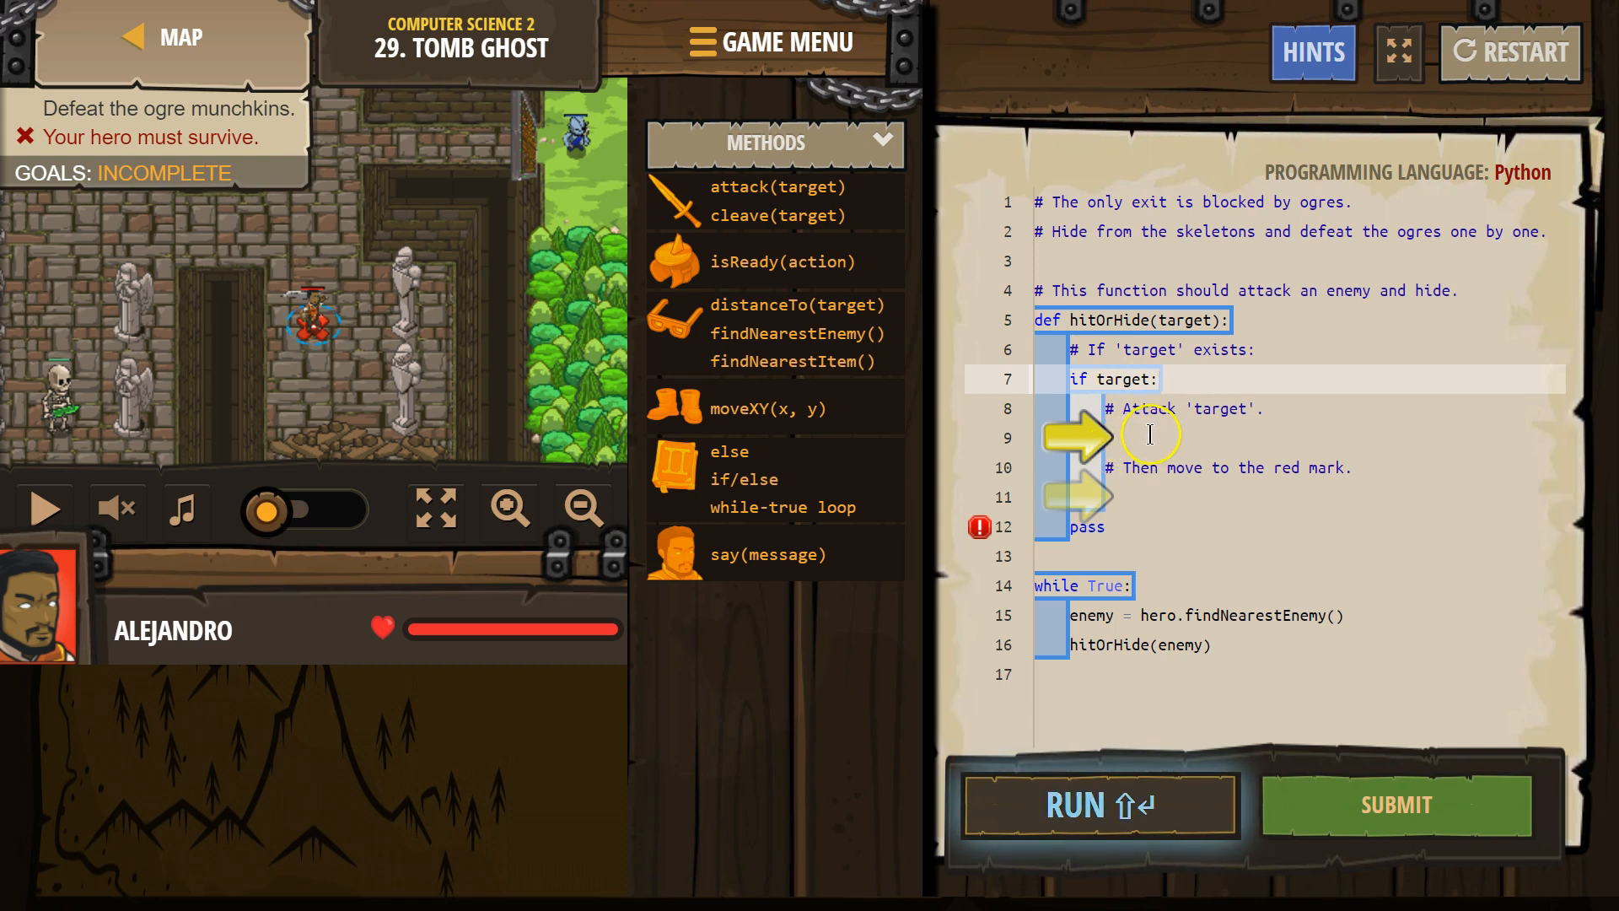
{"action": "type", "text": "attack(enemy"}
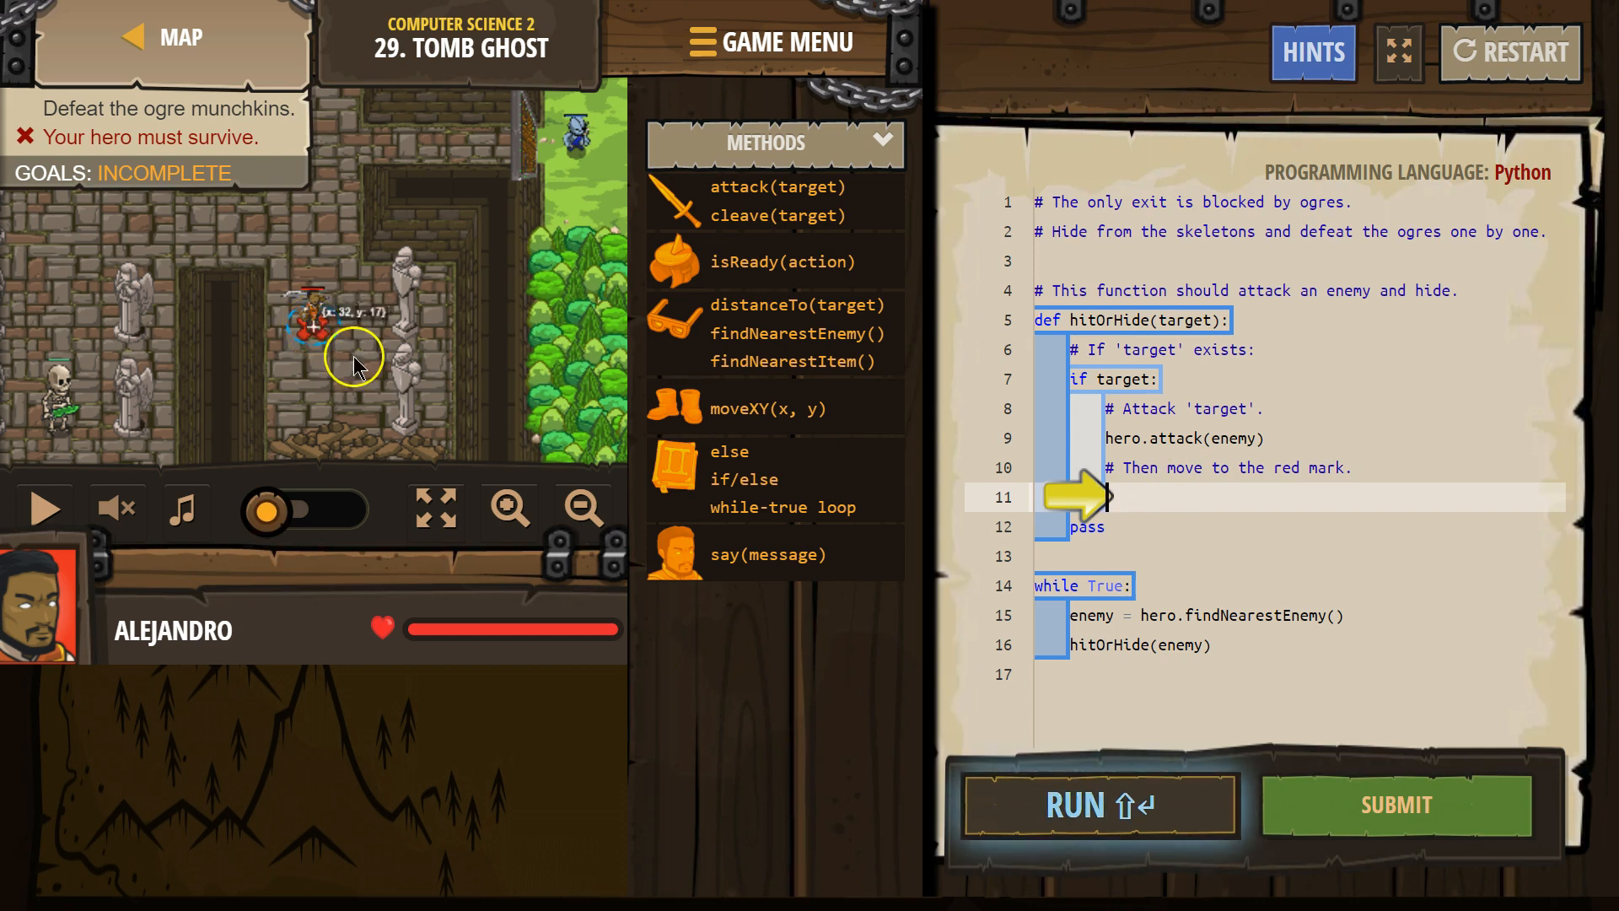
Add hero.moveXY(32, 17) after the attack so the hero goes to the red mark
{"action": "type", "text": "x"}
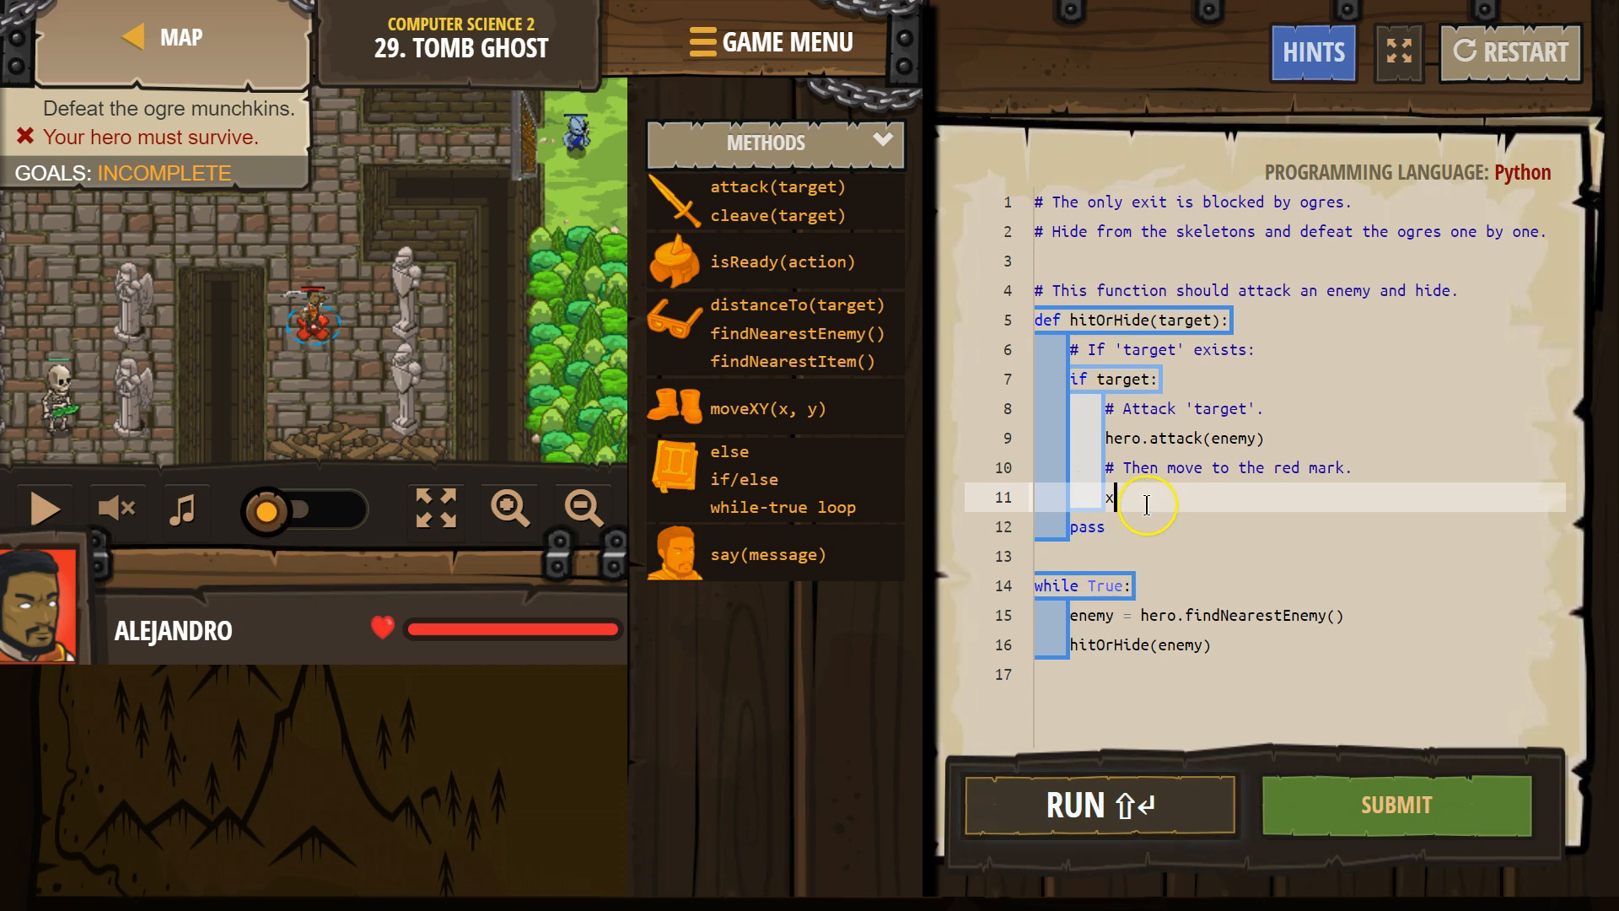
{"action": "type", "text": "hero"}
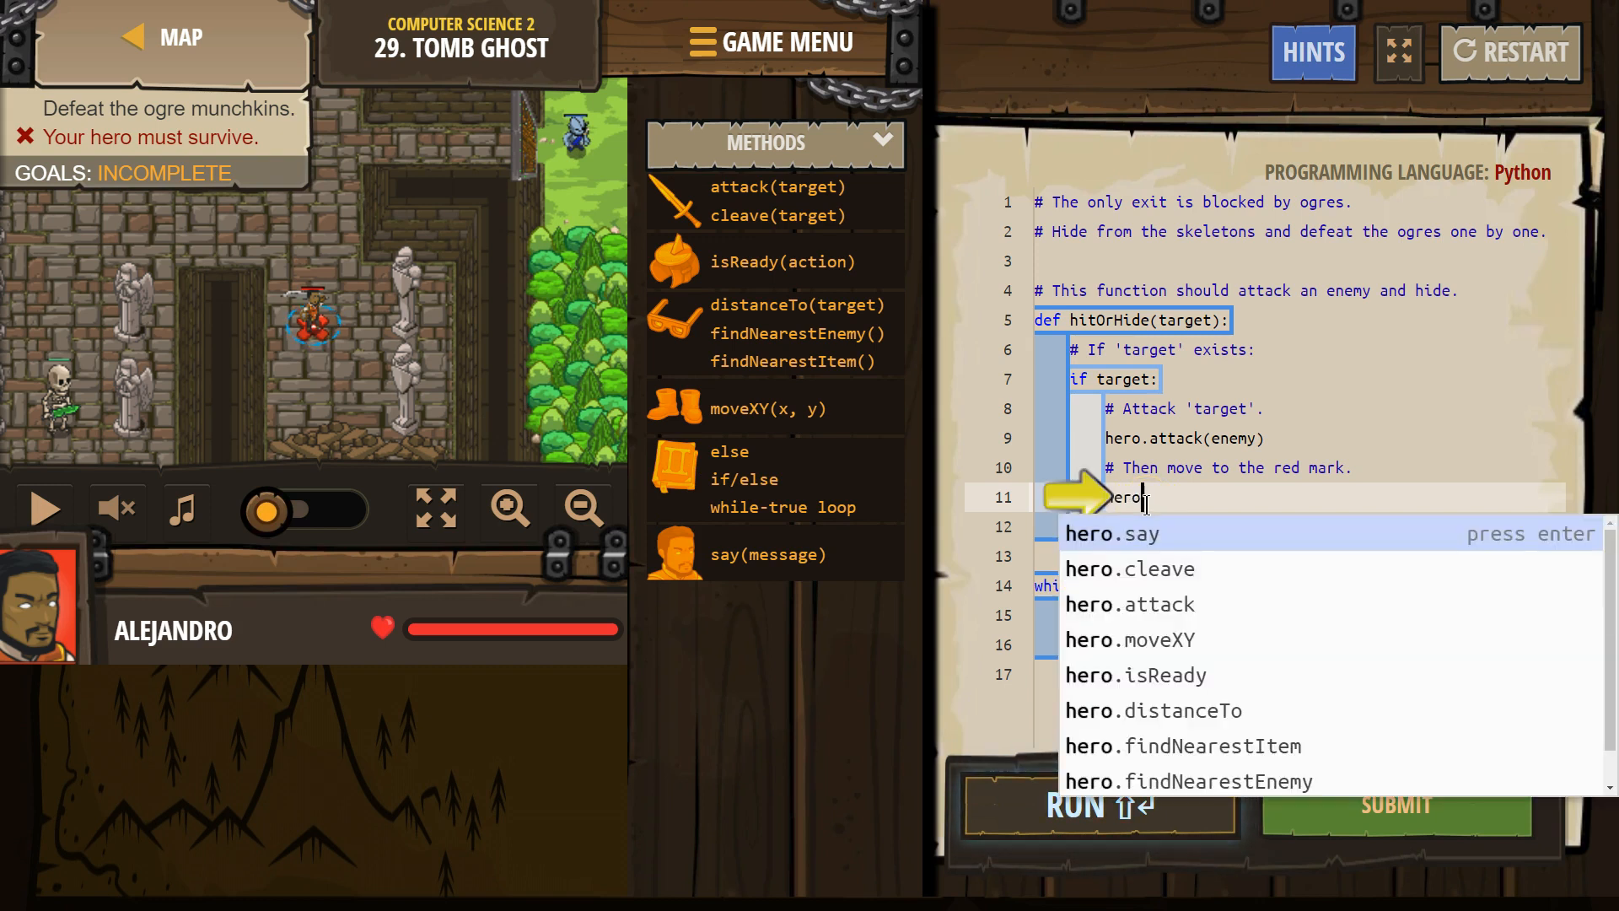
{"action": "type", "text": "m"}
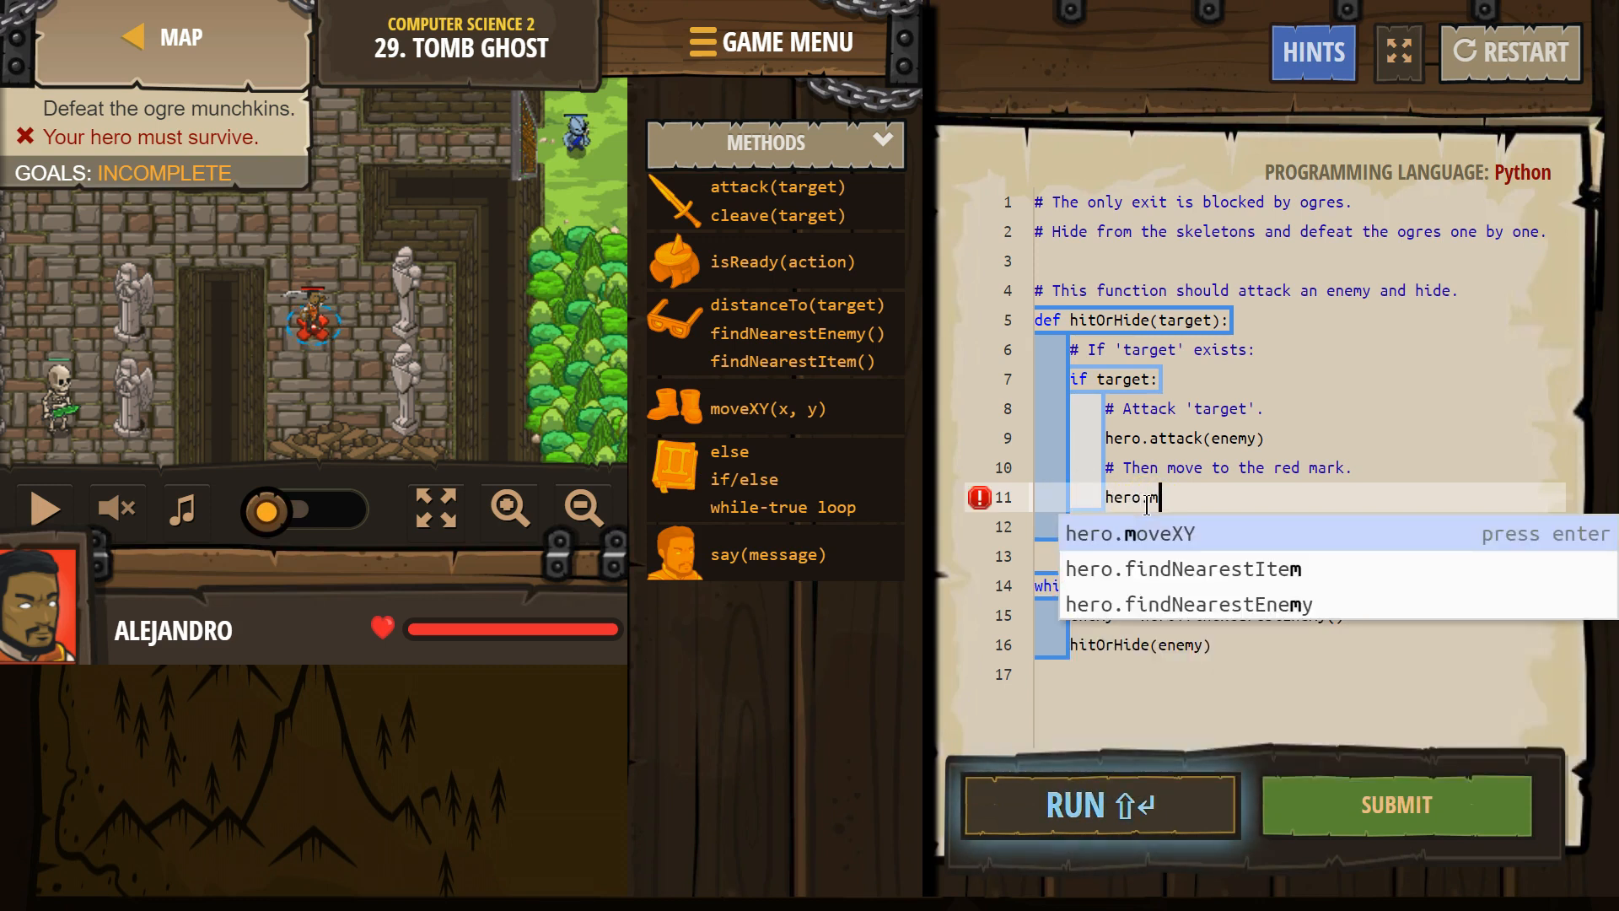
{"action": "key", "text": "Enter"}
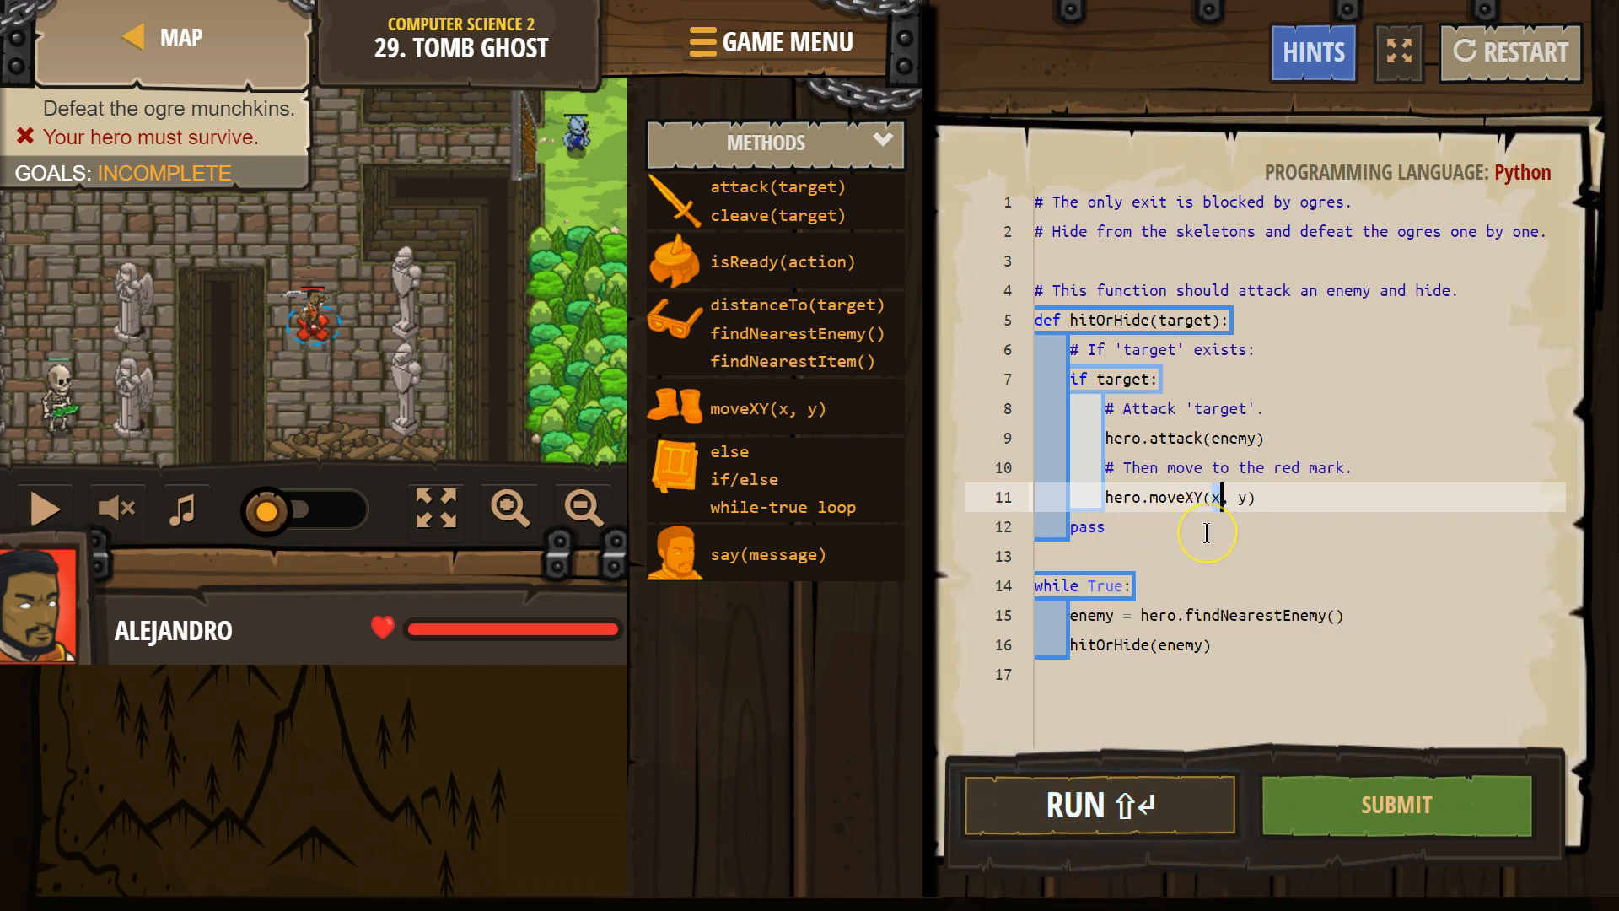
{"action": "type", "text": "32"}
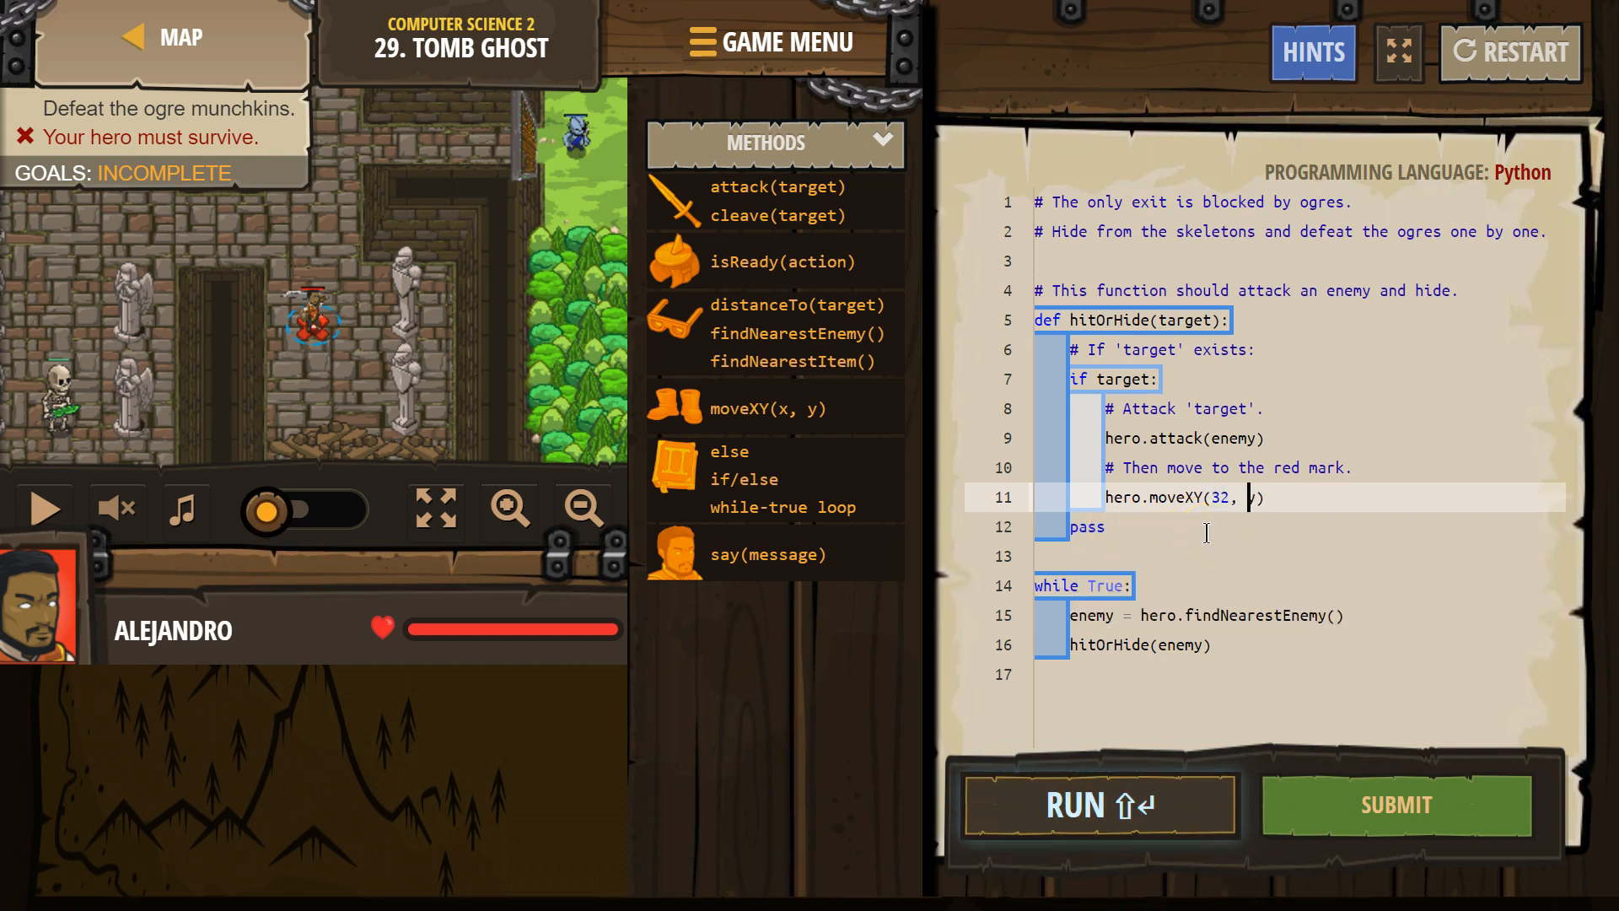
{"action": "type", "text": "17"}
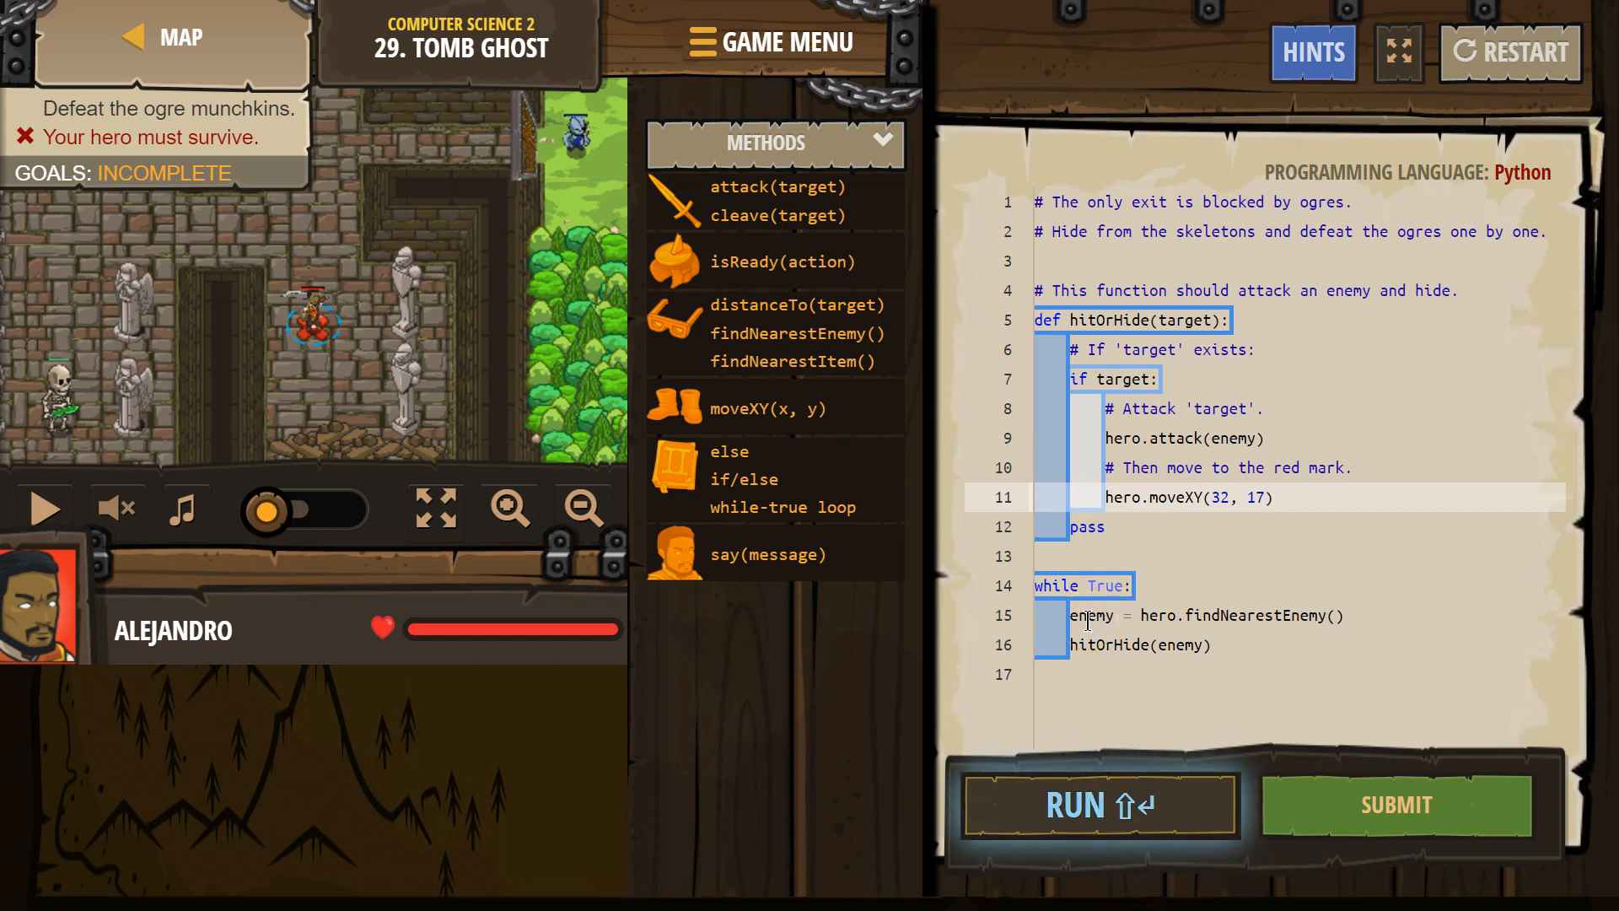
{"action": "mouse_move", "coordinate": [1275, 651]}
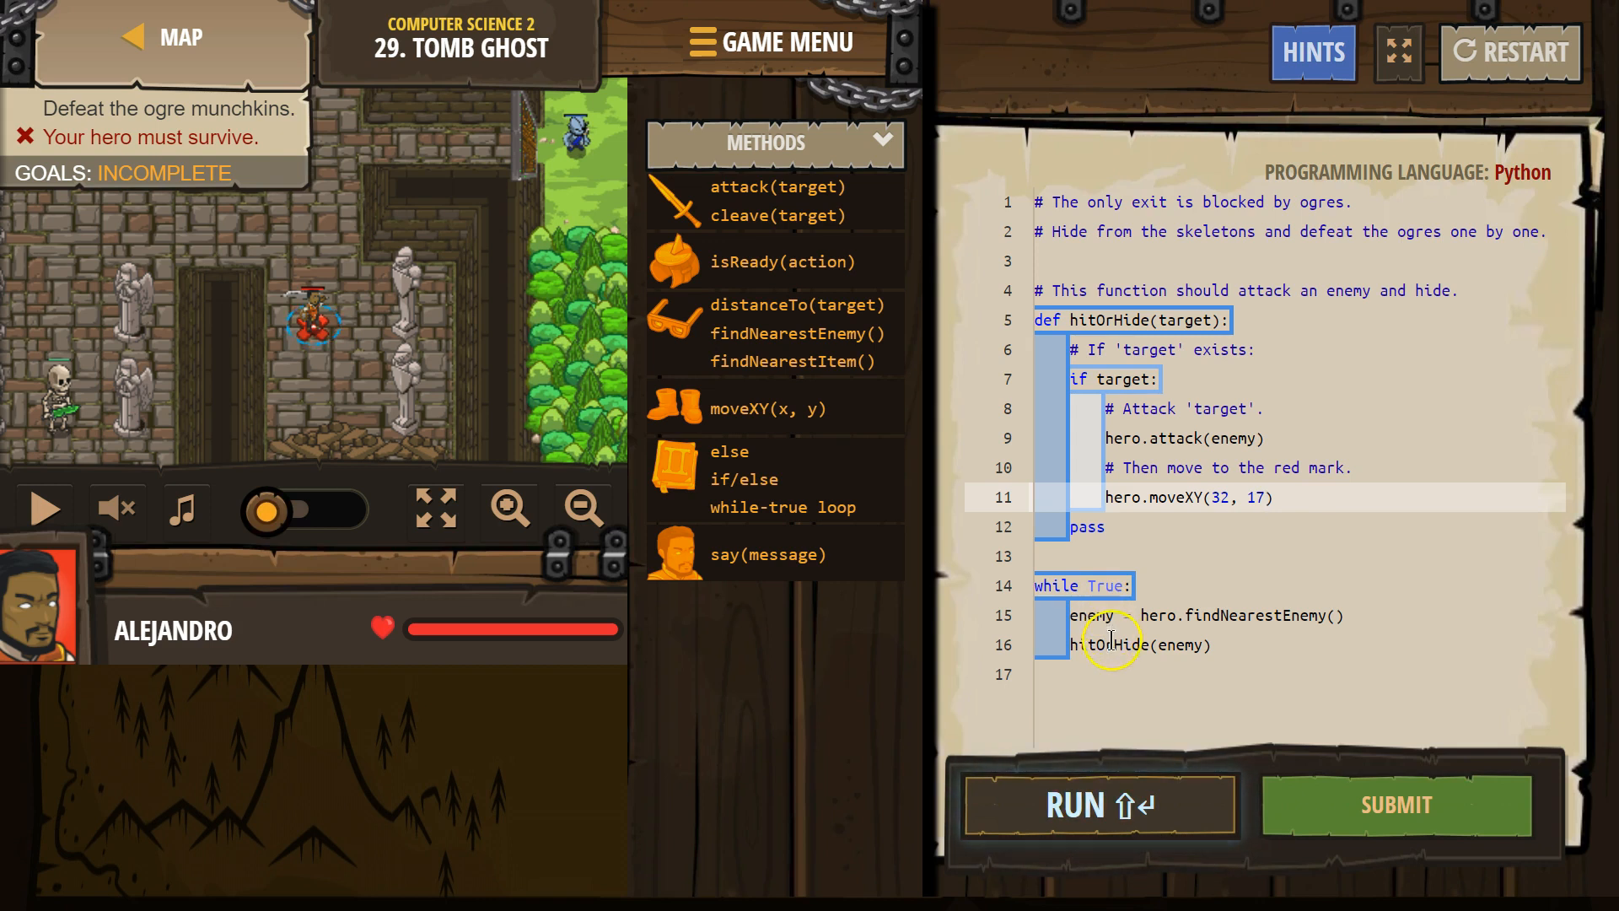
{"action": "left_click", "coordinate": [1113, 645]}
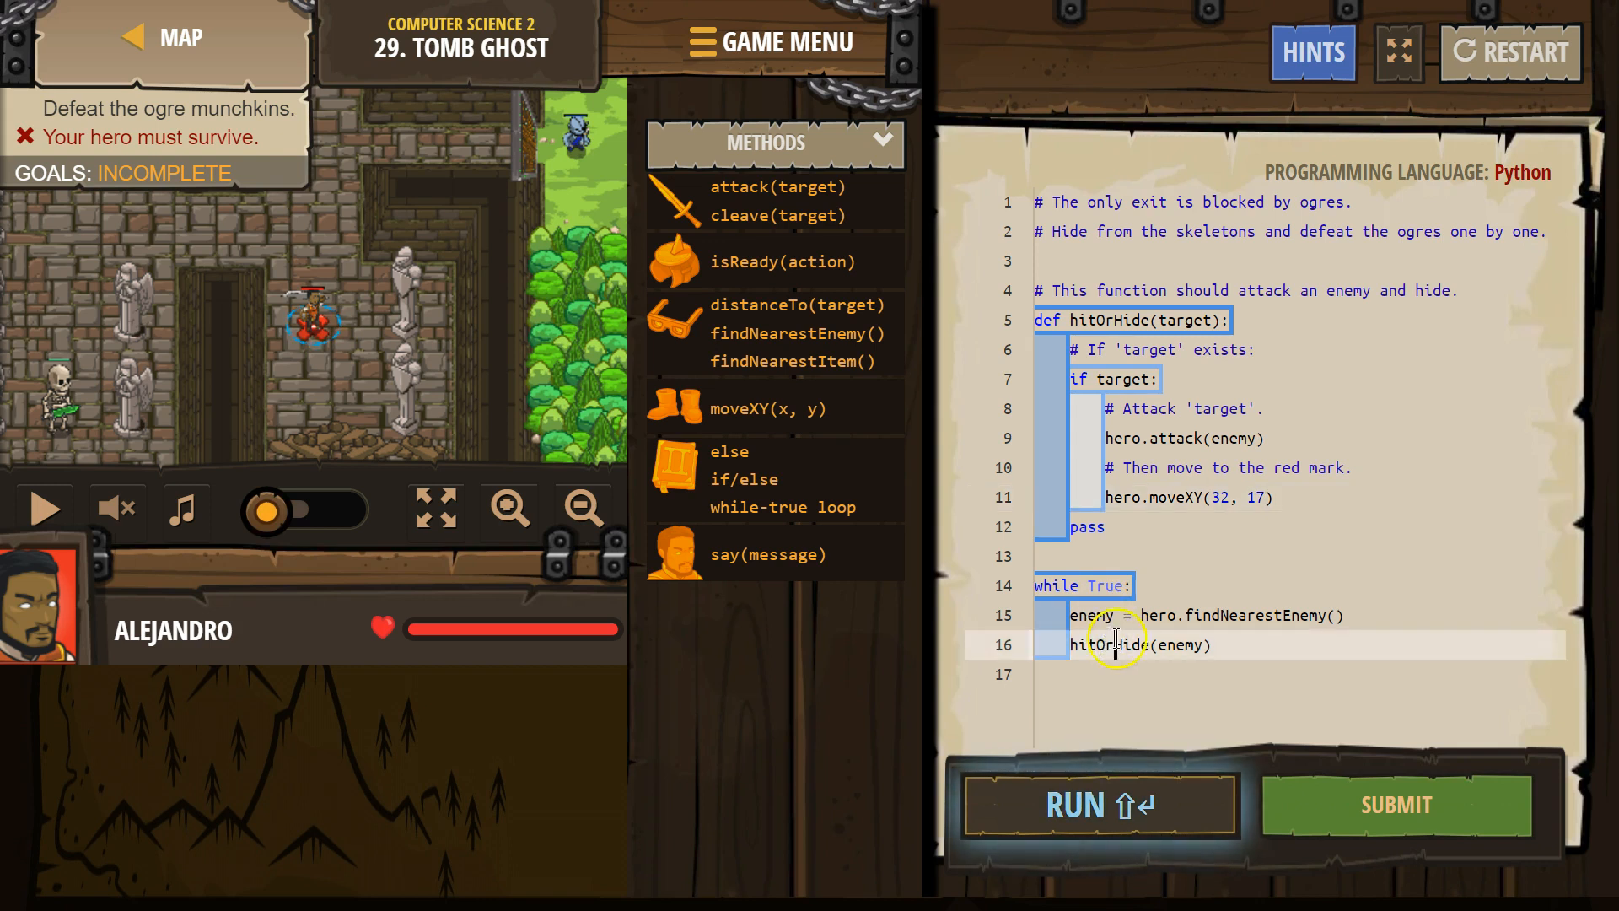
{"action": "double_click", "coordinate": [1187, 644]}
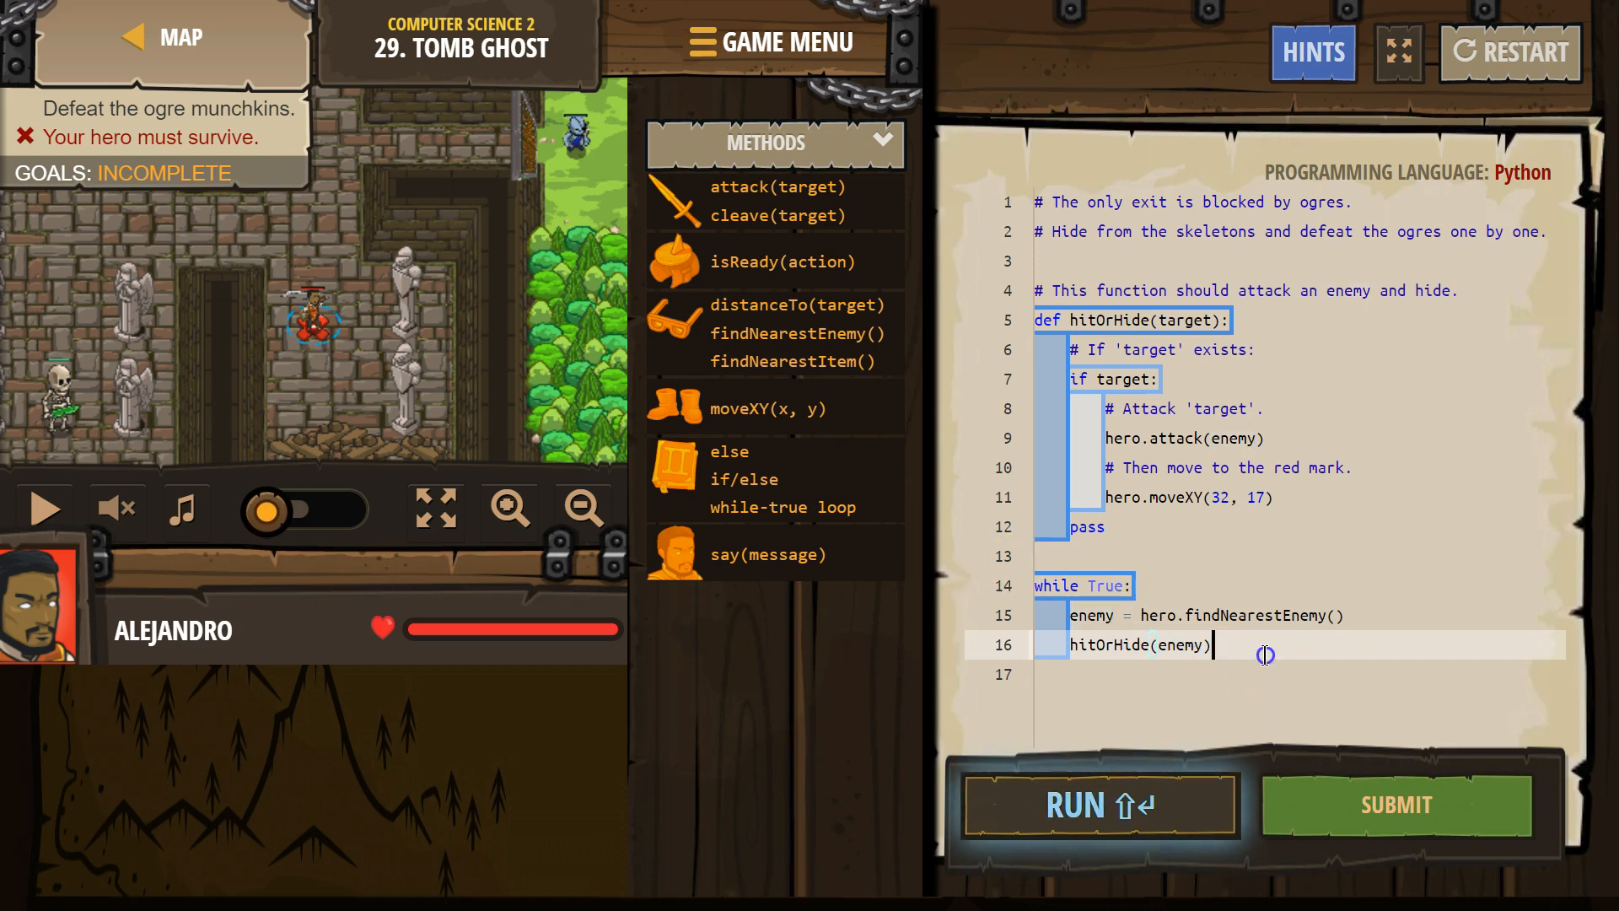
Submit the solution, complete Tomb Ghost, and dismiss the Level Complete popup
{"action": "left_click", "coordinate": [1098, 805]}
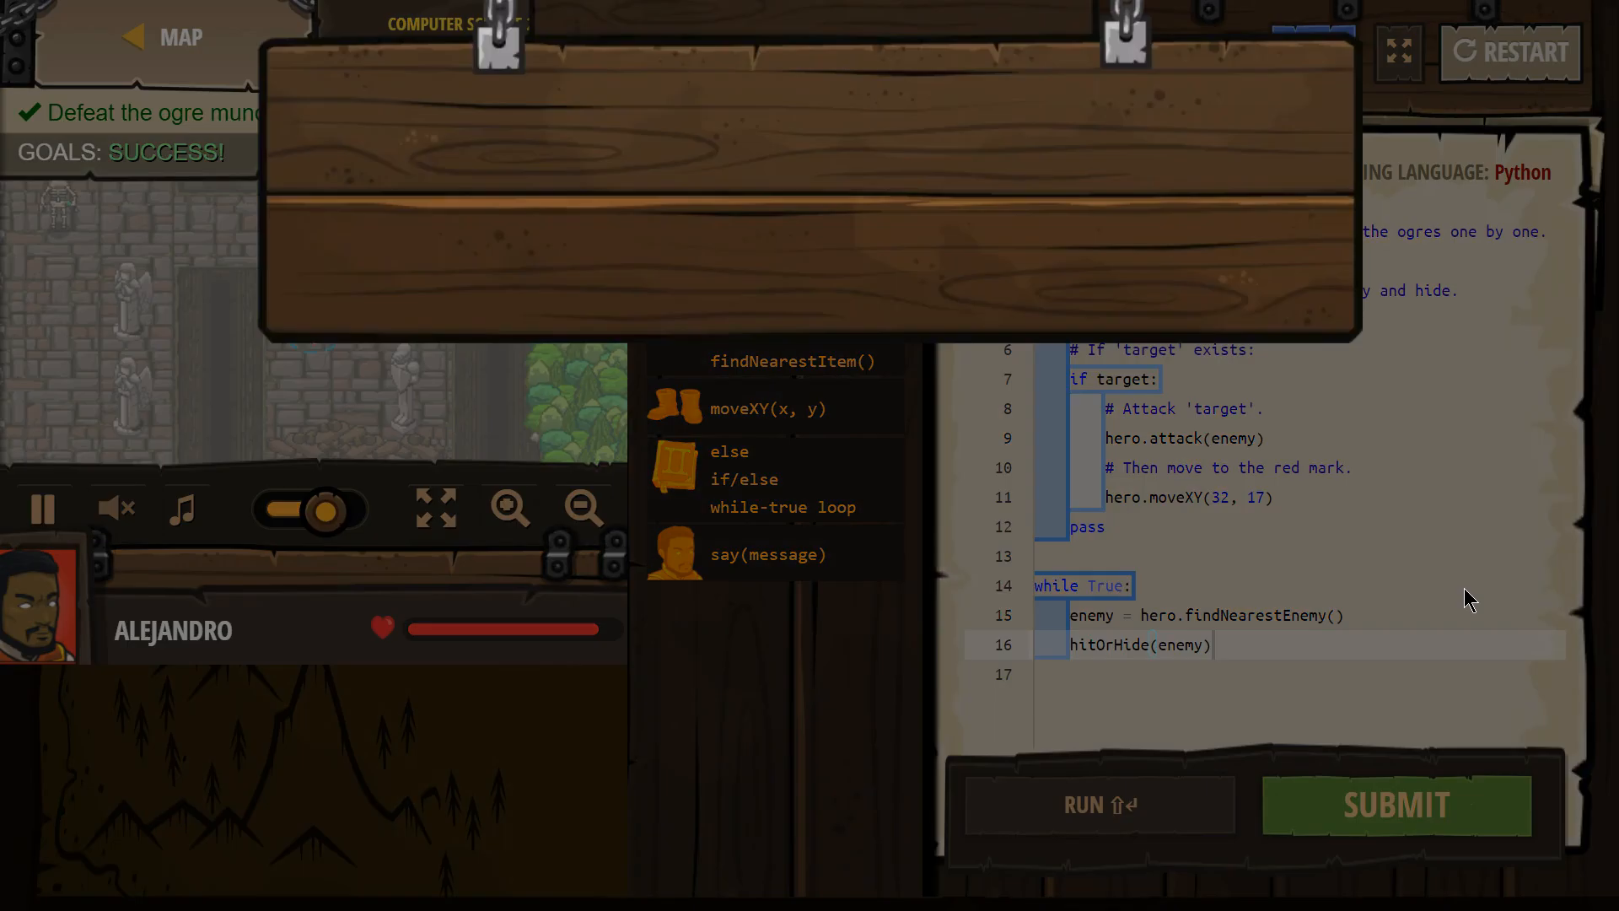
{"action": "left_click", "coordinate": [1397, 806]}
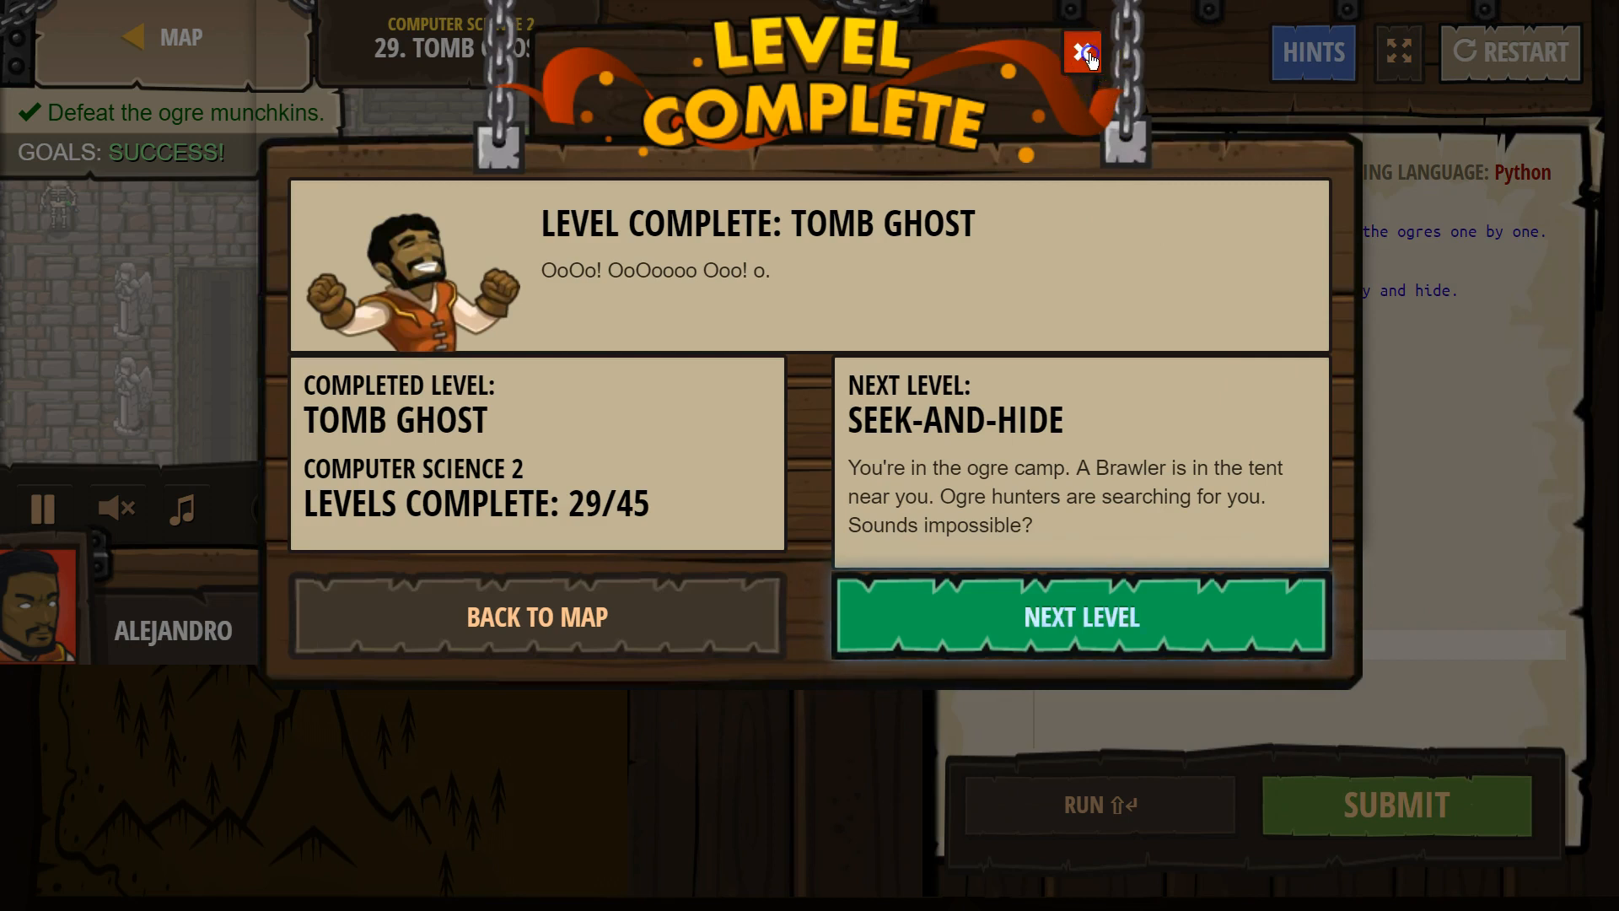
{"action": "left_click", "coordinate": [1079, 53]}
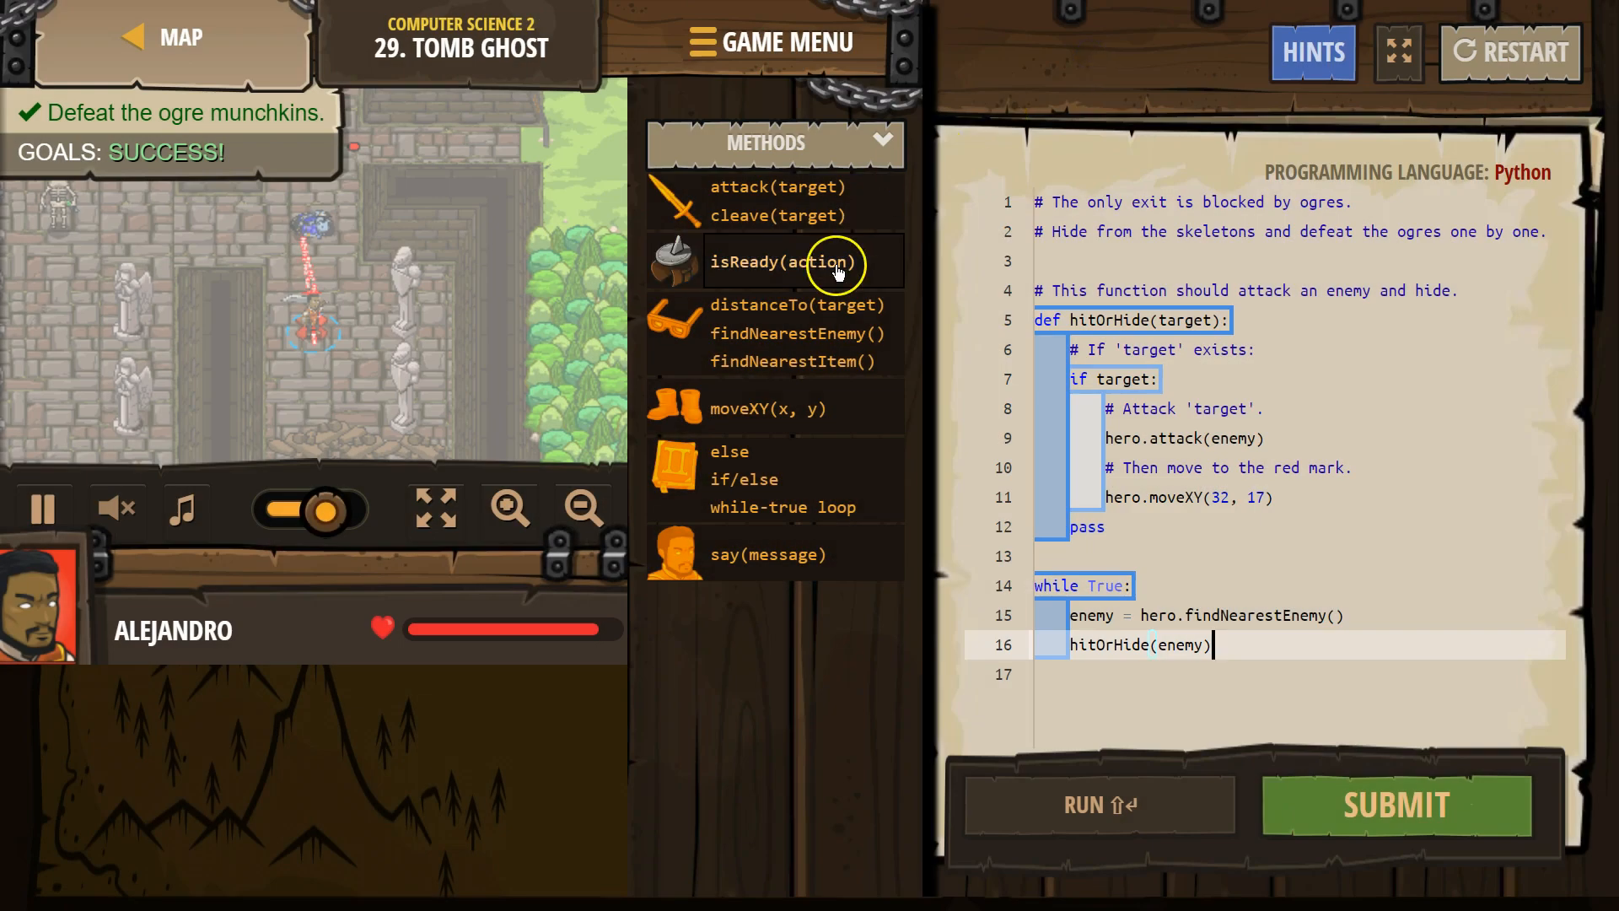